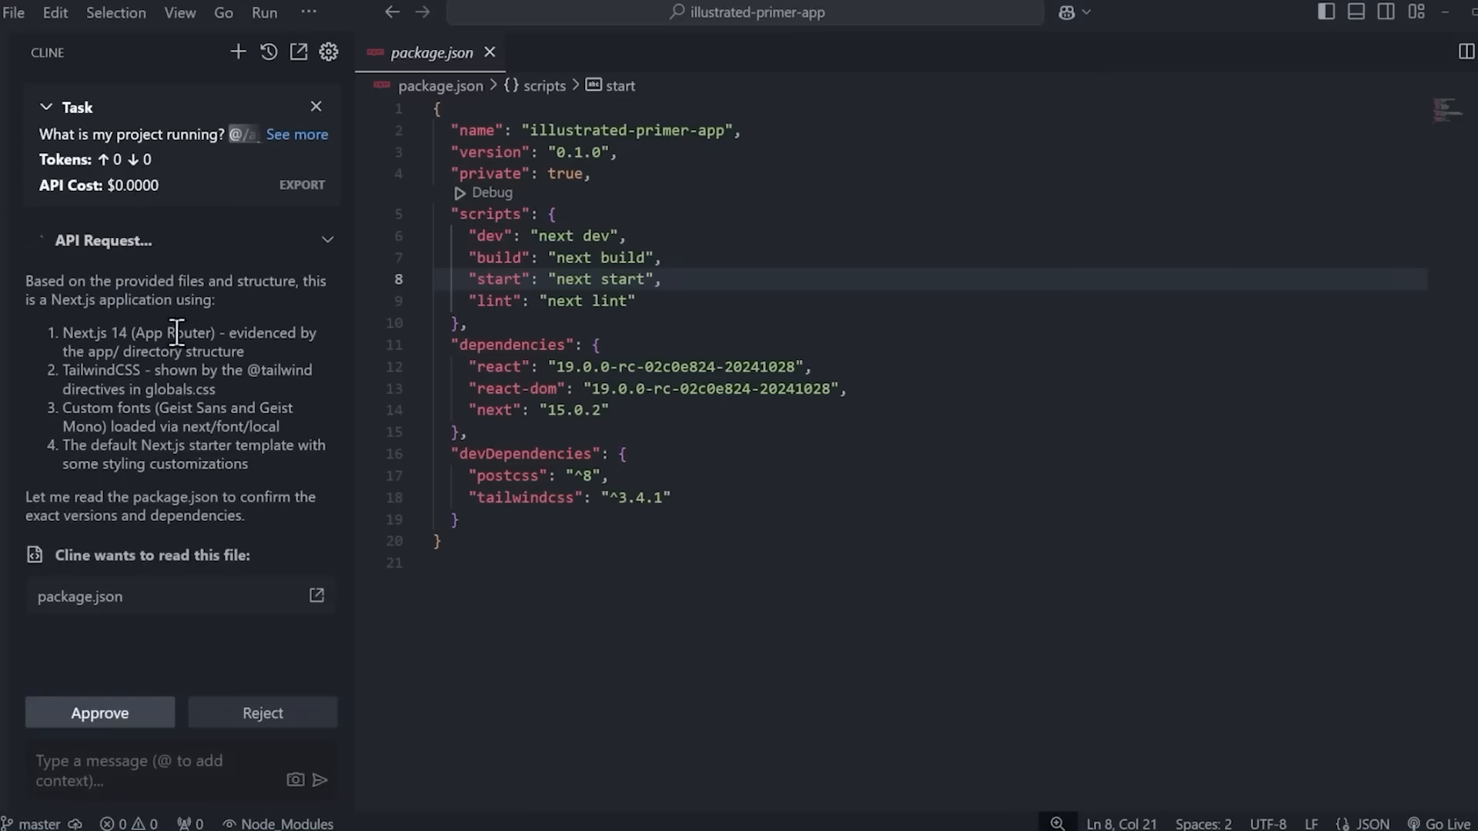
{"action": "mouse_move", "coordinate": [183, 614]}
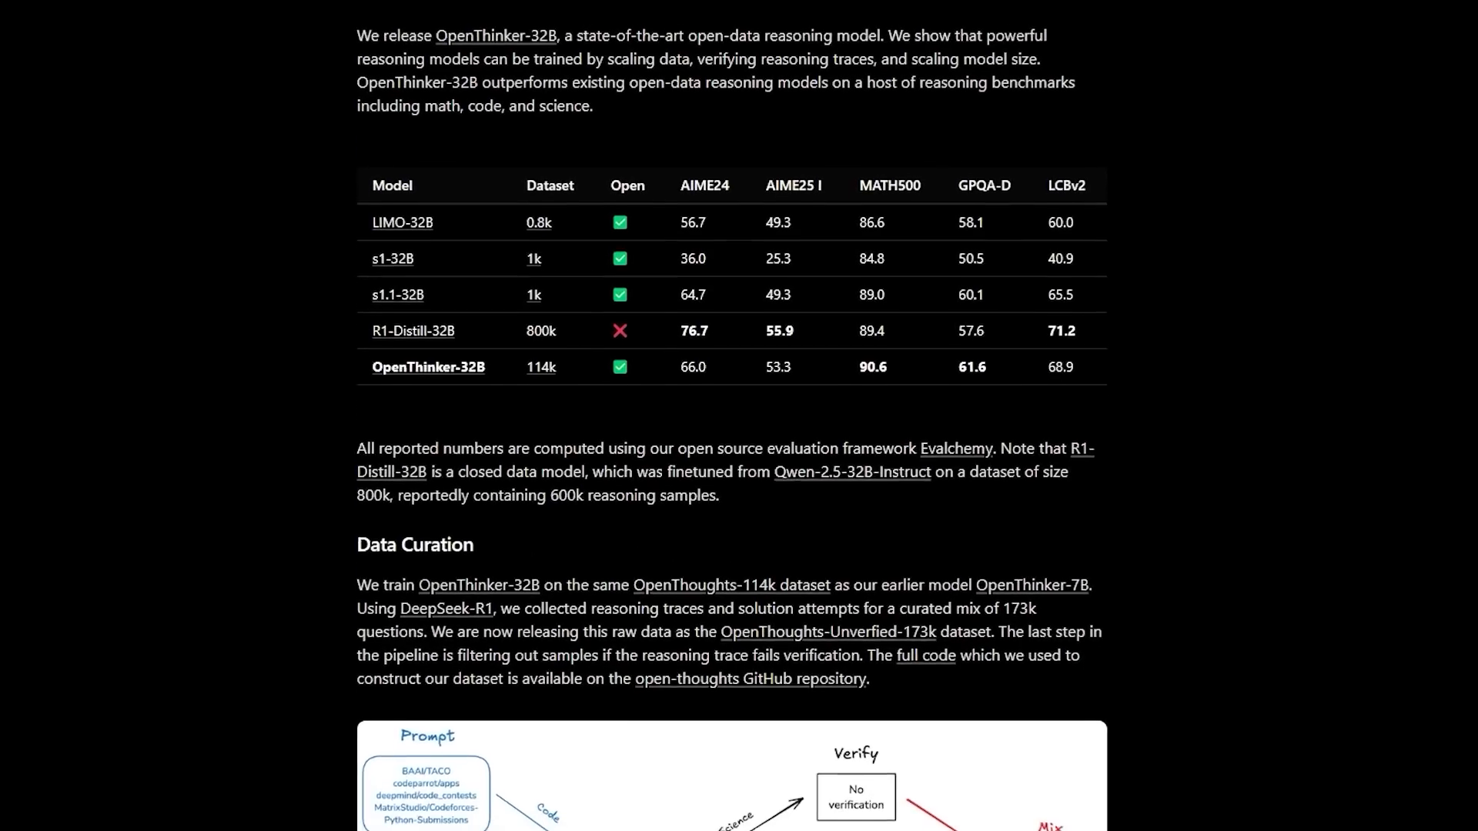
{"action": "scroll", "scroll_direction": "down", "scroll_amount": 3}
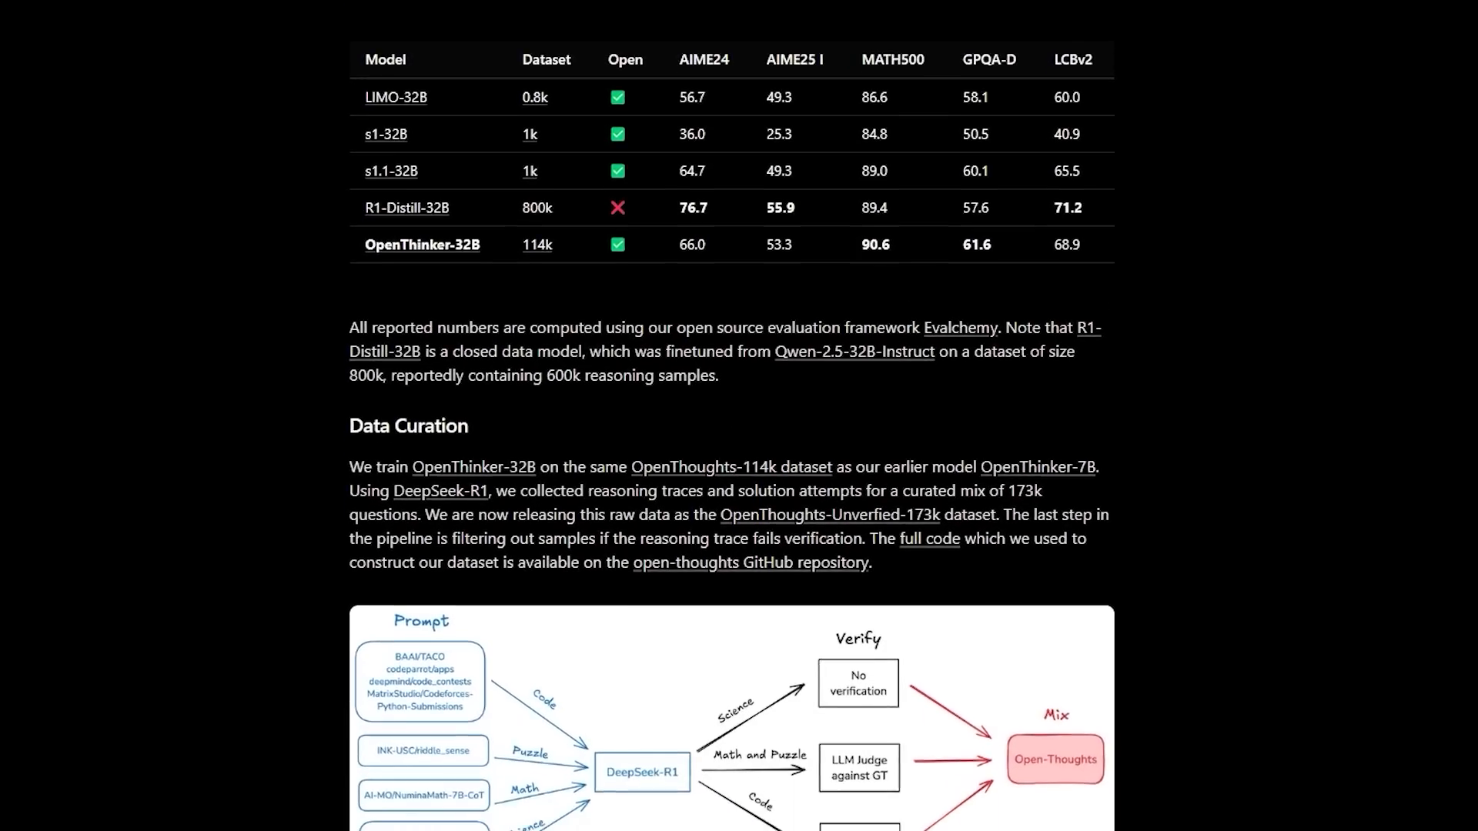